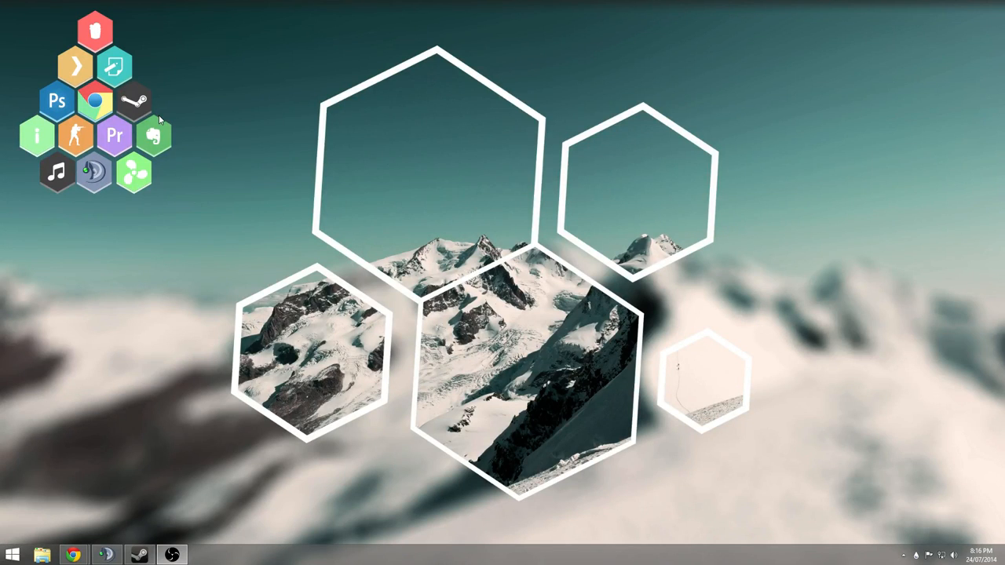
mouse_move(121, 94)
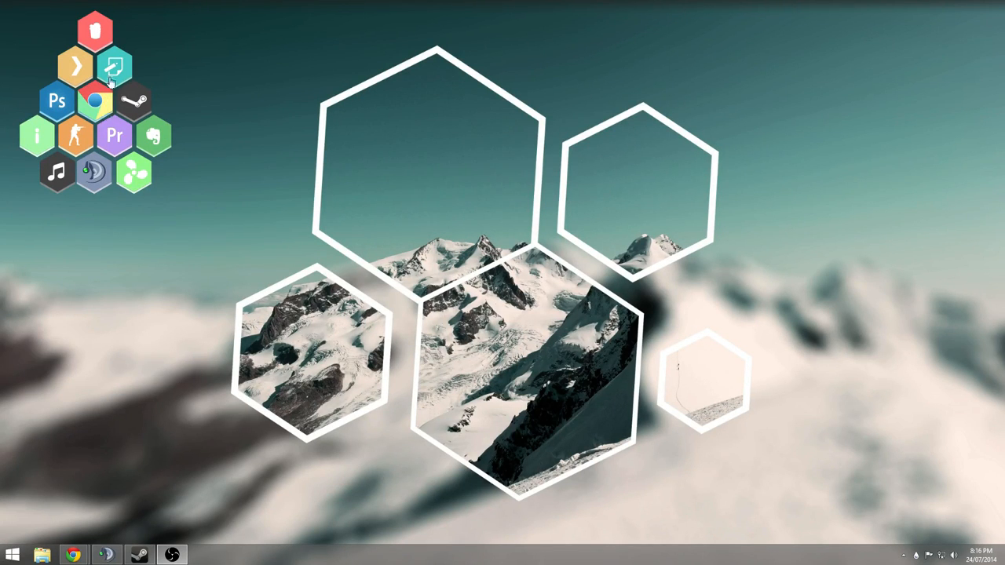
Step: Open the Documents folder in File Explorer from the taskbar
left_click(132, 102)
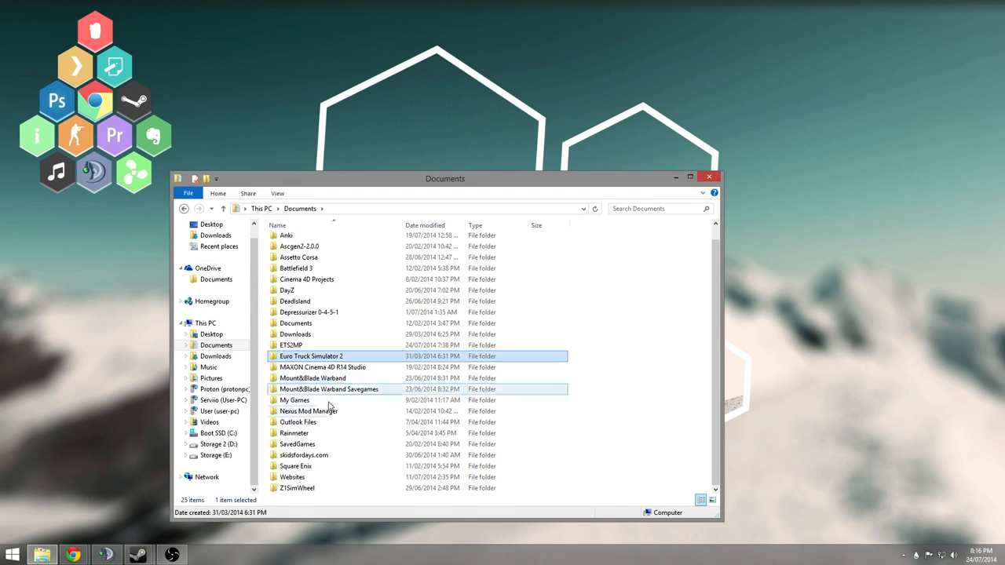
Step: Open Rainmeter\Skins\Honeycomb\chrome and edit the chrome config file in Notepad++
double_click(295, 433)
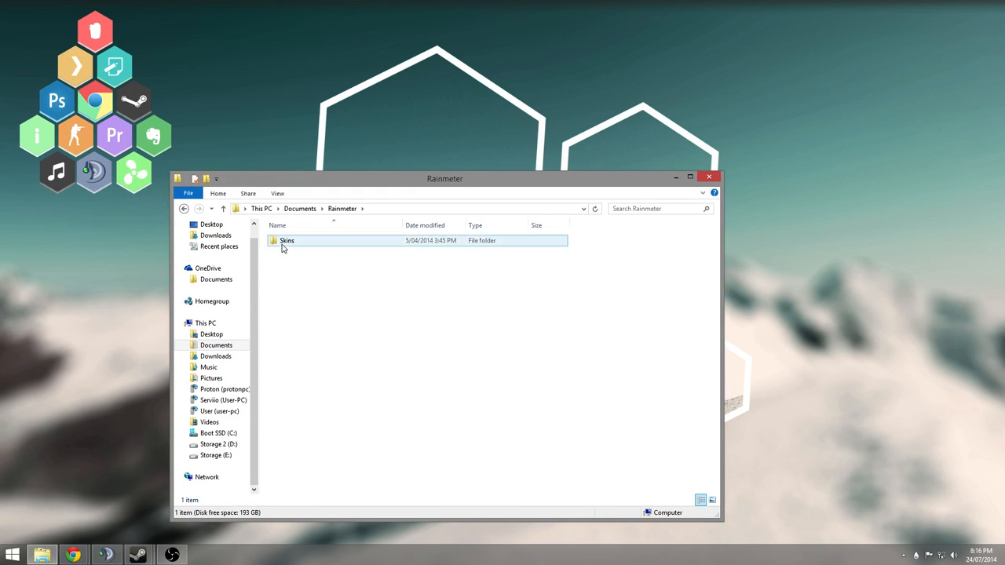
double_click(287, 240)
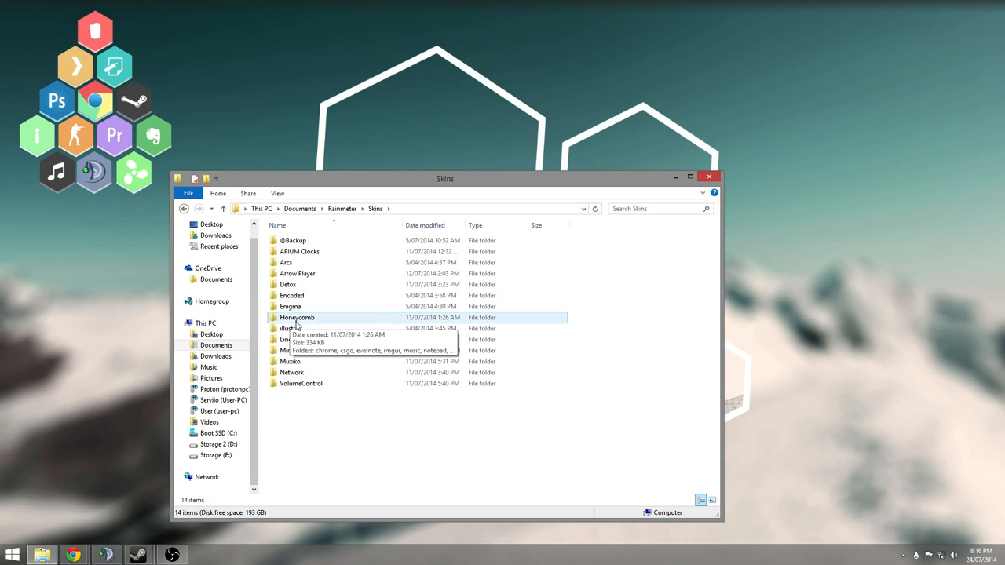
double_click(297, 317)
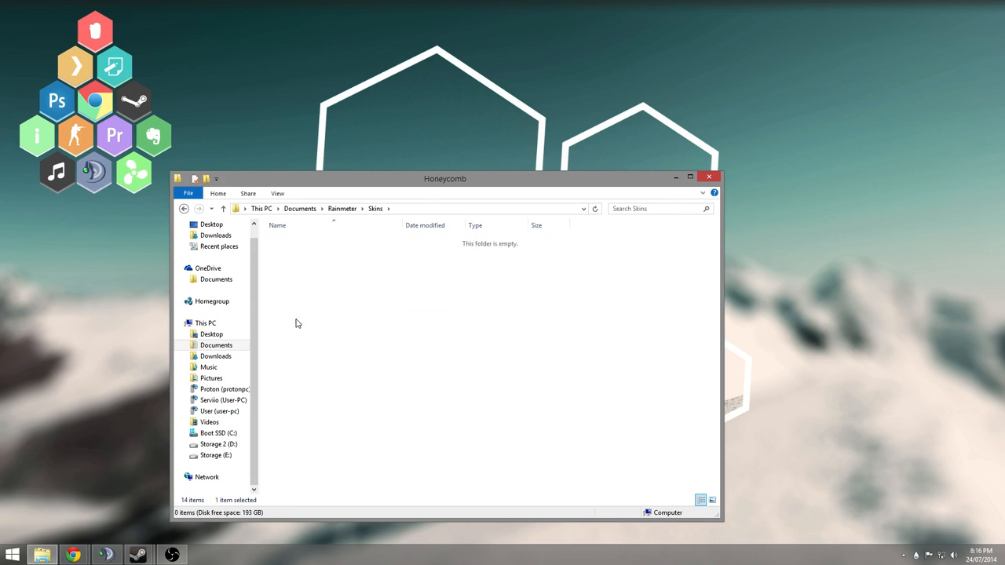
double_click(376, 208)
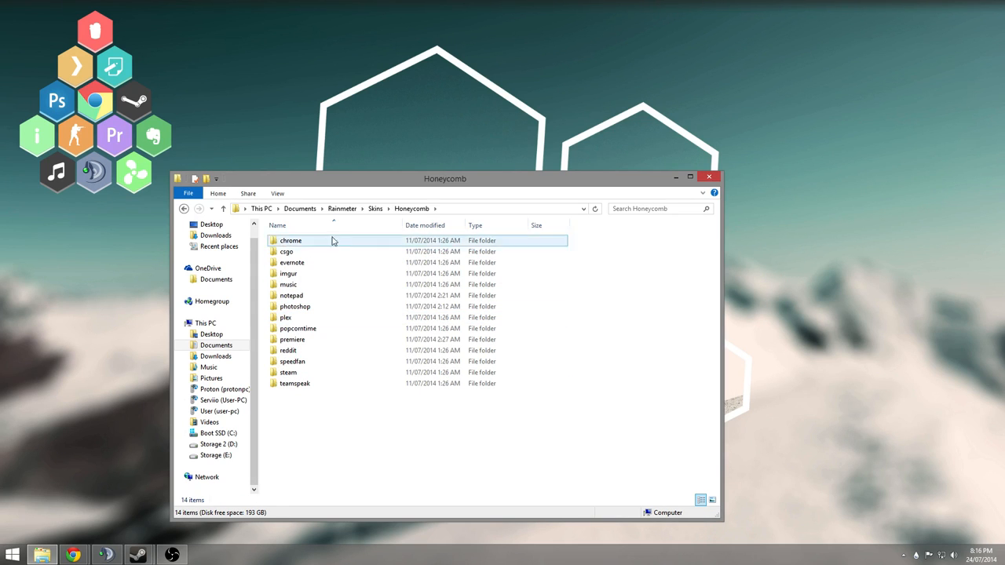
mouse_move(304, 245)
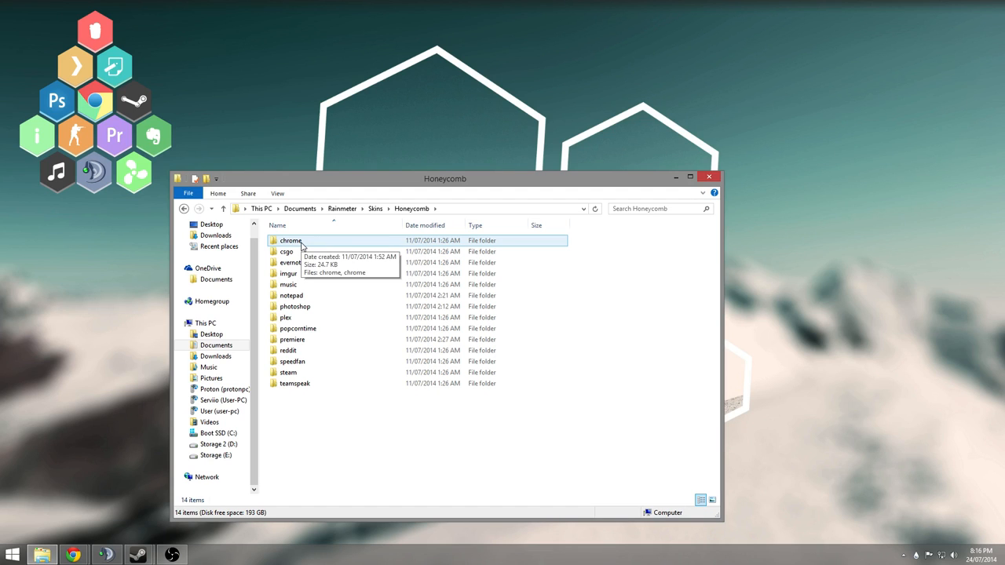
double_click(289, 240)
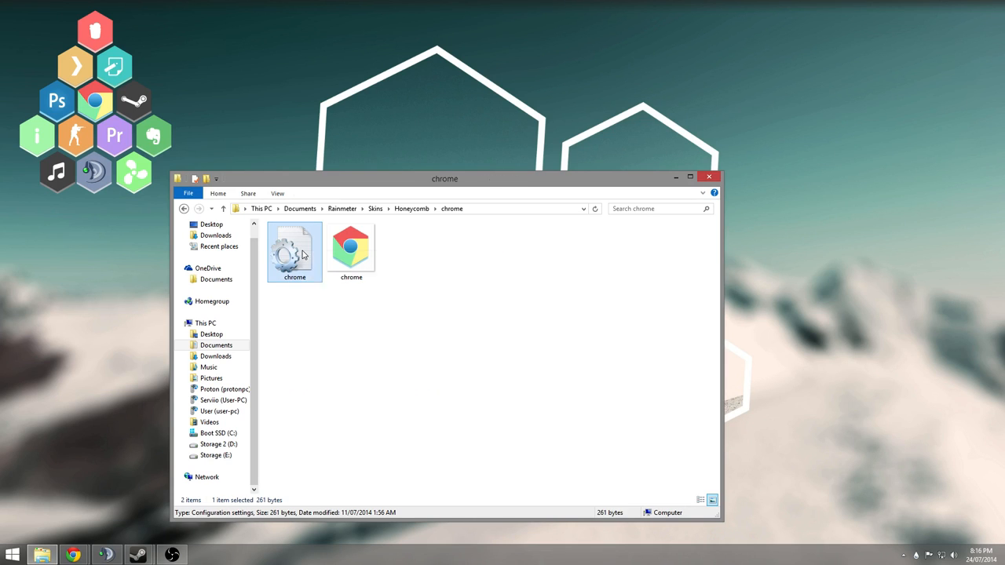
right_click(295, 251)
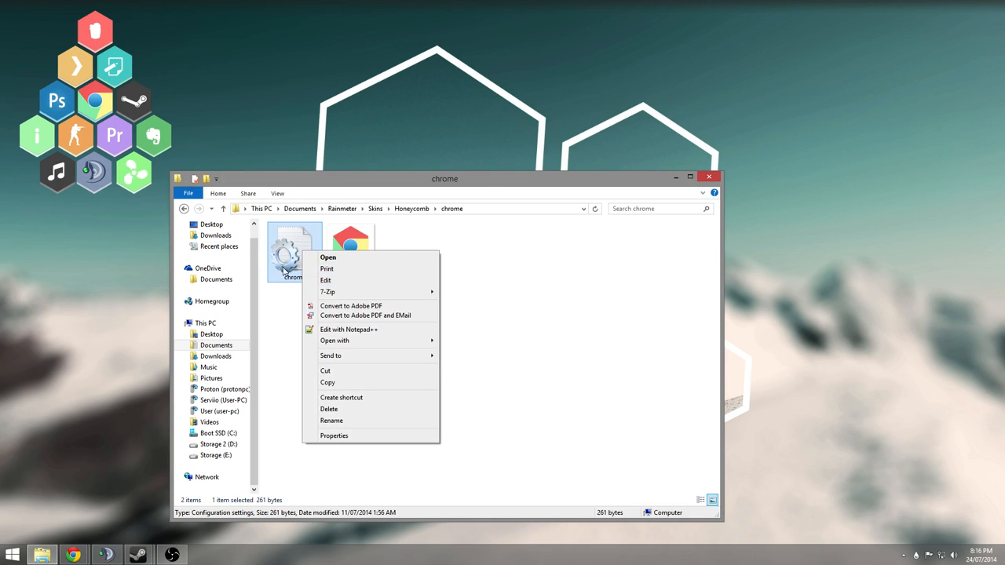
mouse_move(358, 330)
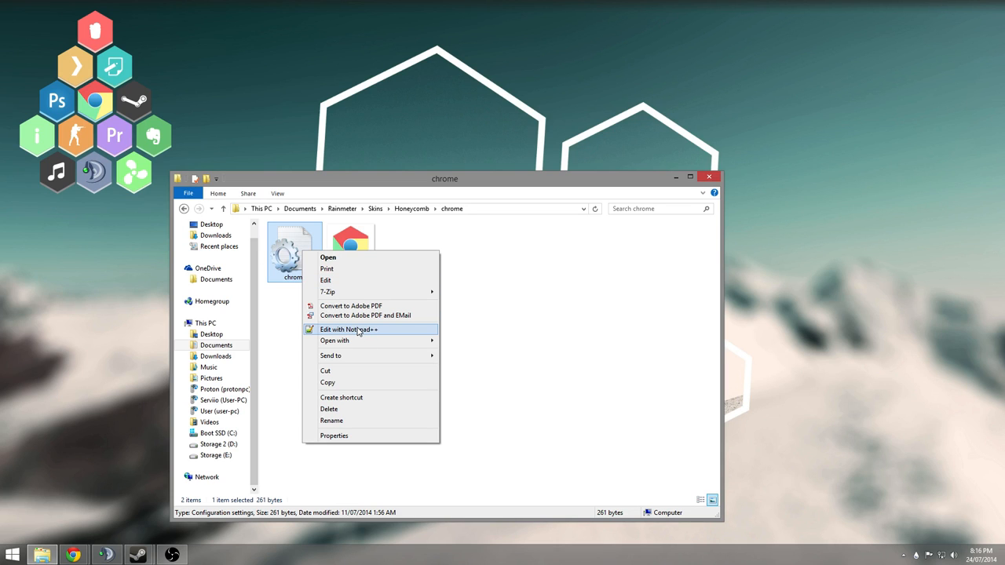
mouse_move(358, 334)
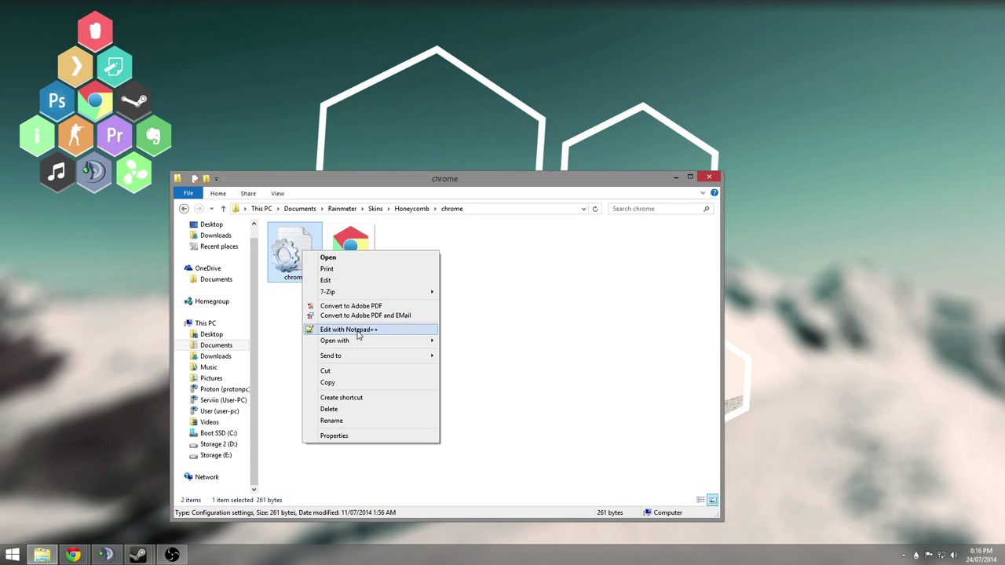
left_click(348, 330)
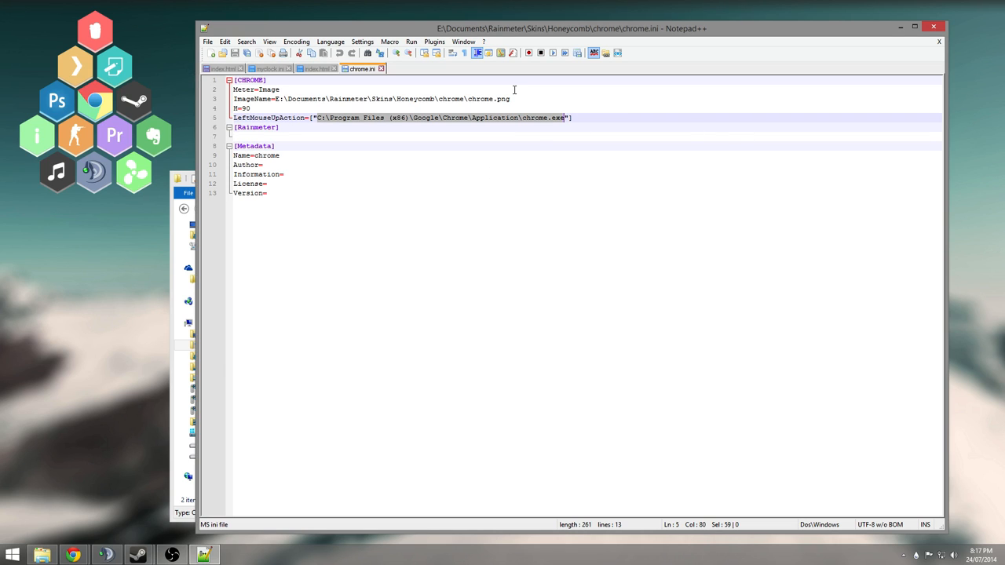
mouse_move(96, 110)
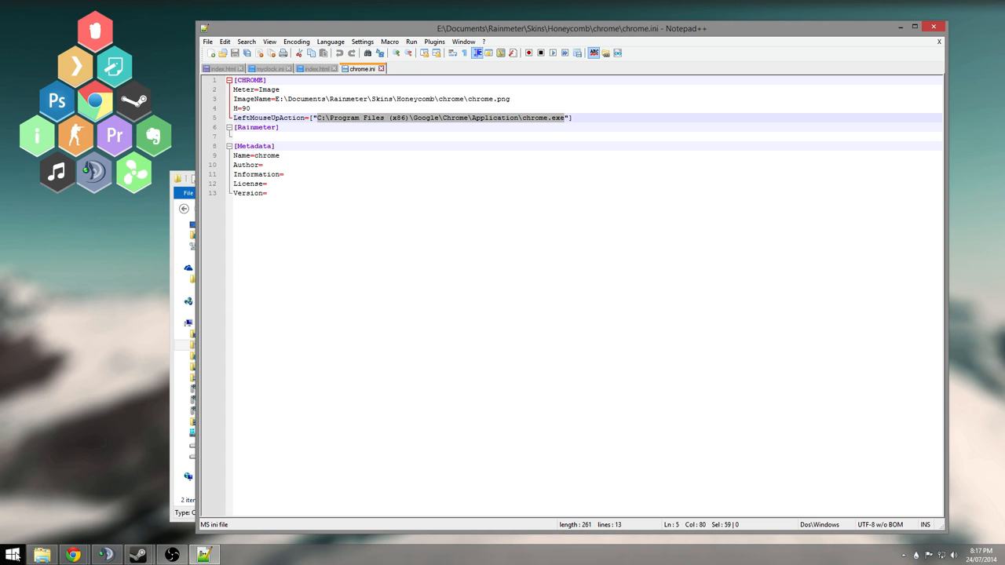
Step: Check chrome.ini's LeftMouseUpAction path and bring up the Start menu
left_click(11, 549)
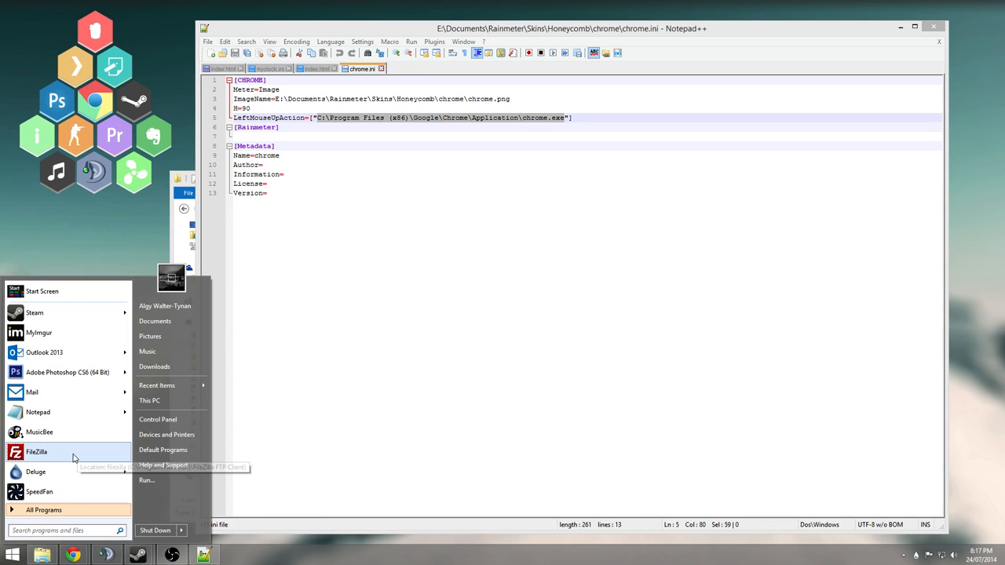
Step: Search 'chrome' and create a Google Chrome desktop shortcut, confirming with Yes
type("chrome")
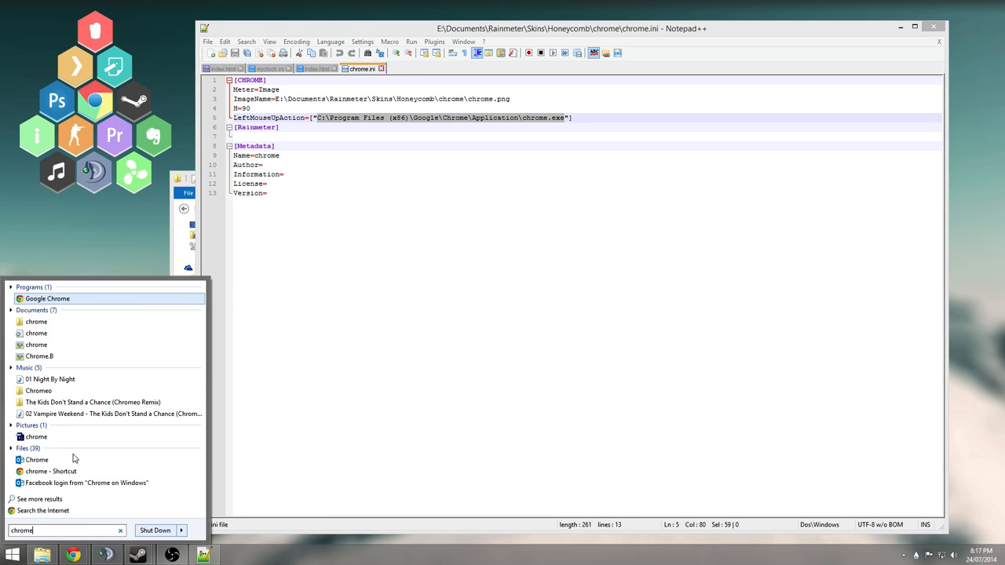
right_click(47, 298)
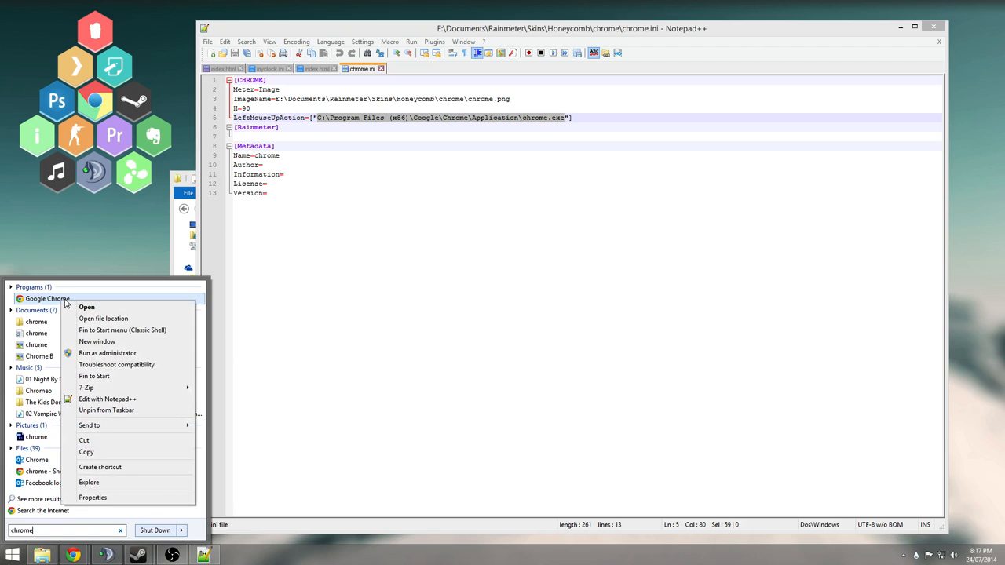
mouse_move(102, 319)
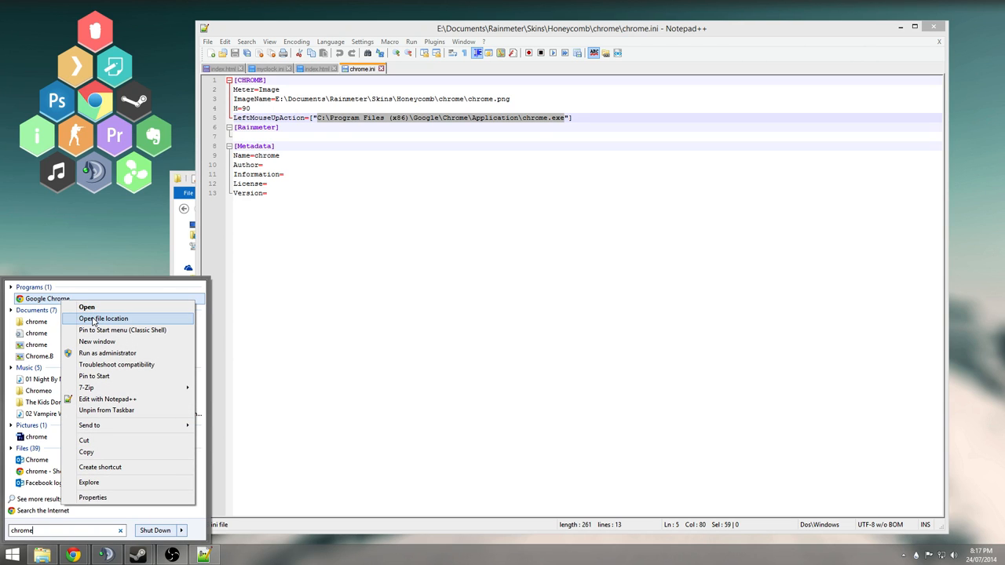
mouse_move(114, 468)
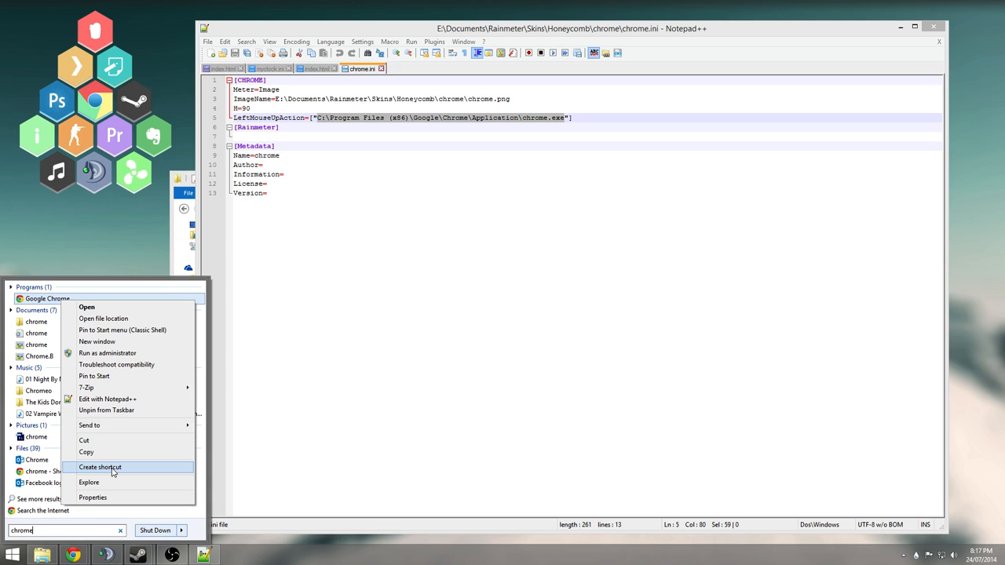
left_click(106, 467)
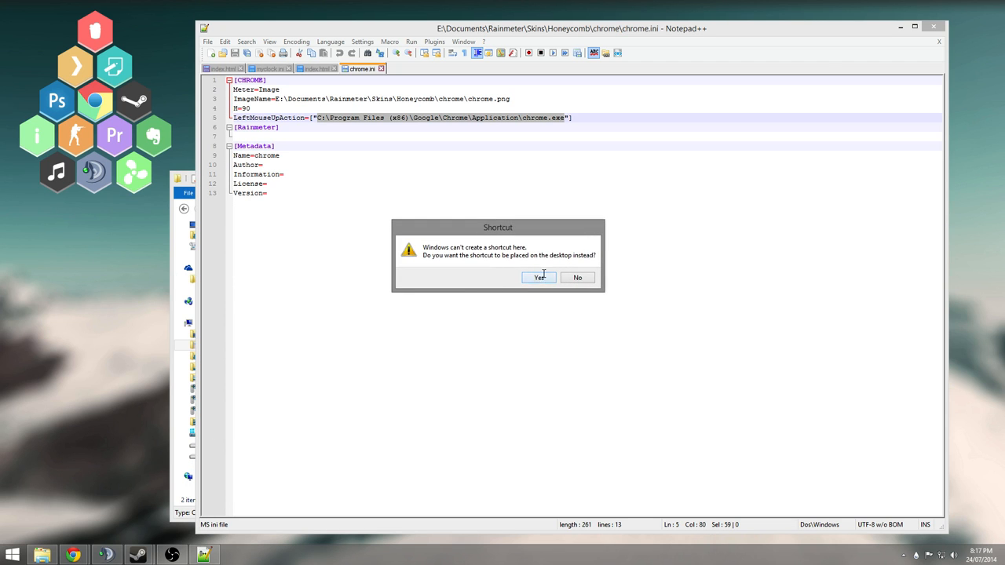
left_click(540, 277)
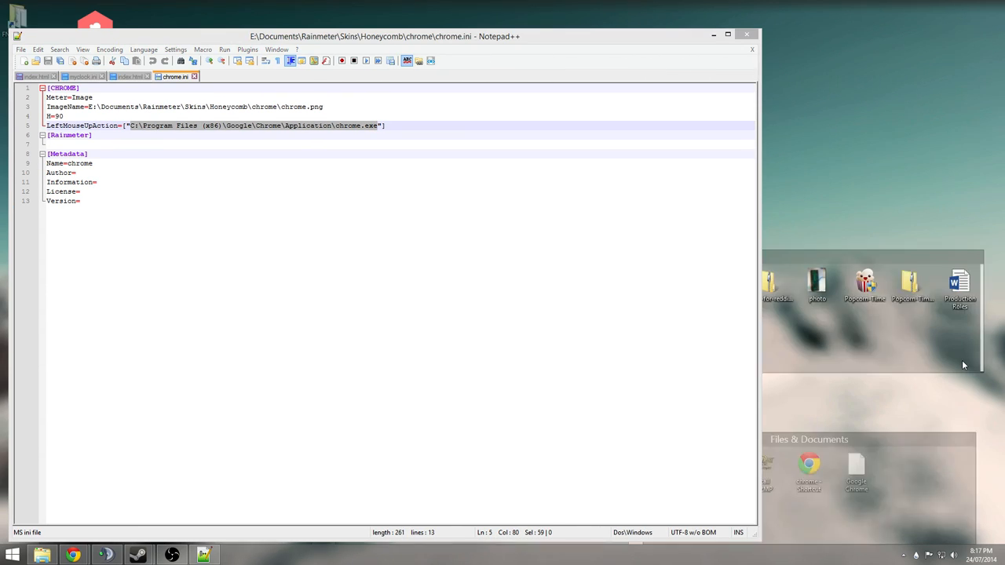
Step: Copy the Chrome shortcut's Target path from Properties into chrome.ini's LeftMouseUpAction
right_click(856, 475)
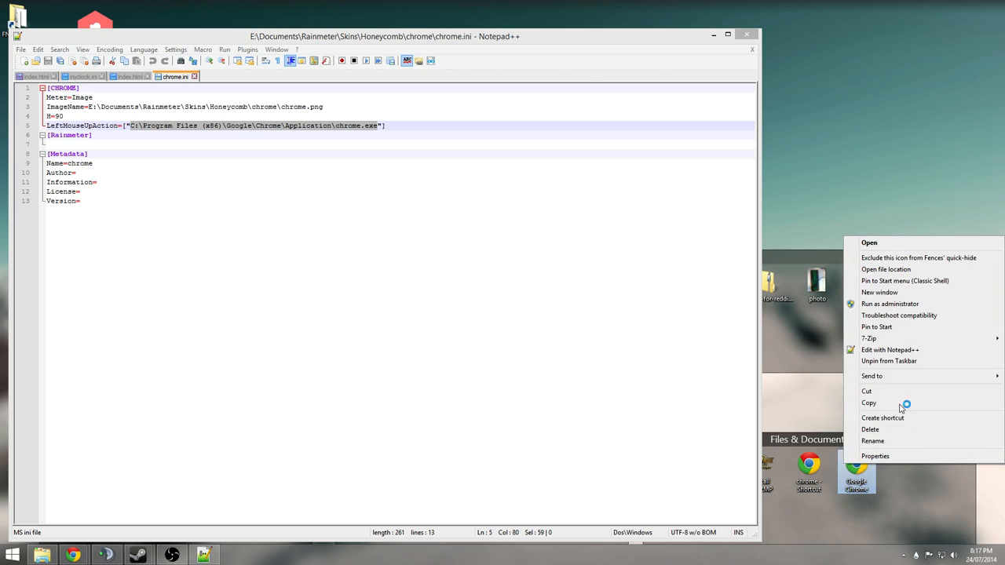
left_click(875, 456)
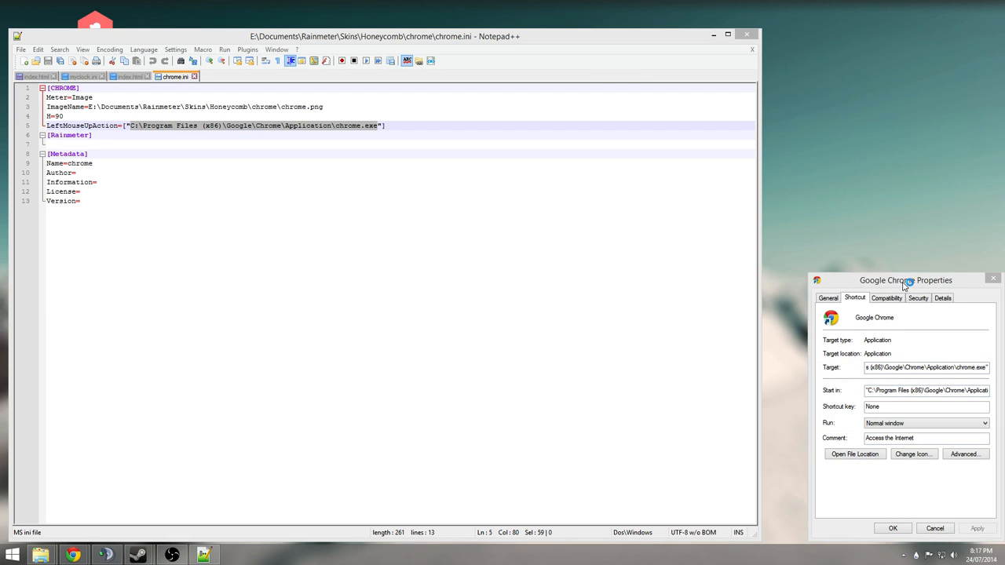
left_click_drag(905, 280, 846, 255)
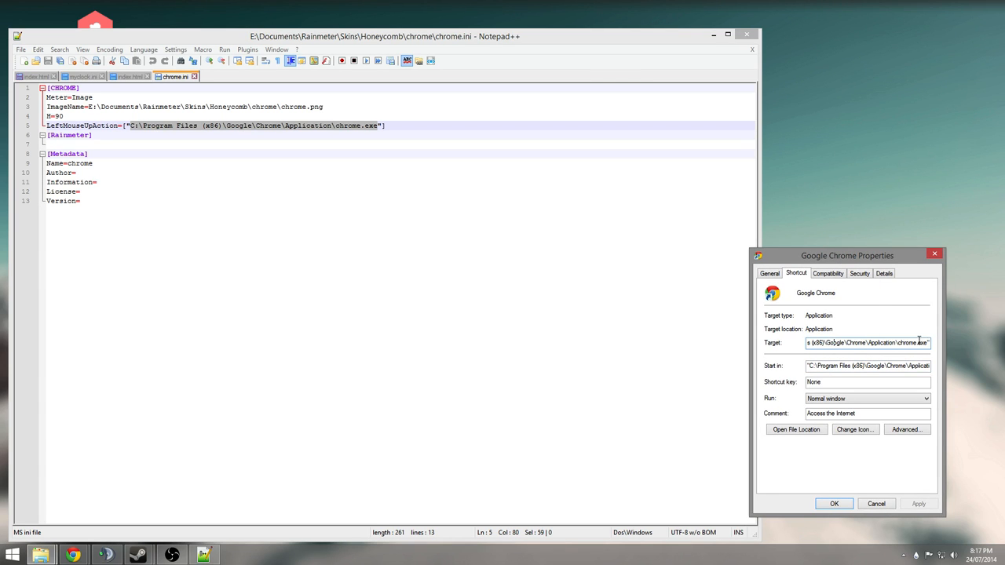
triple_click(868, 342)
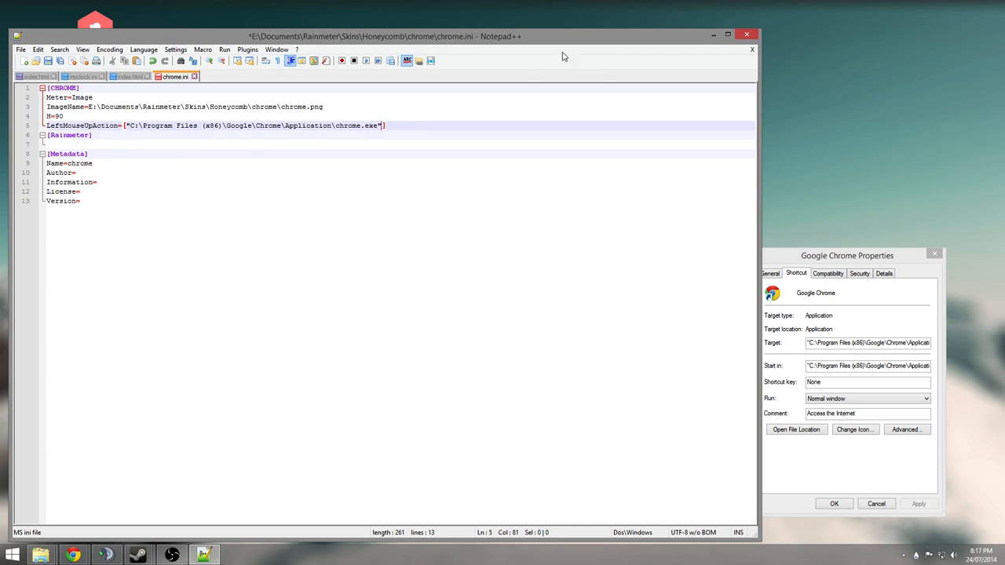
left_click(13, 49)
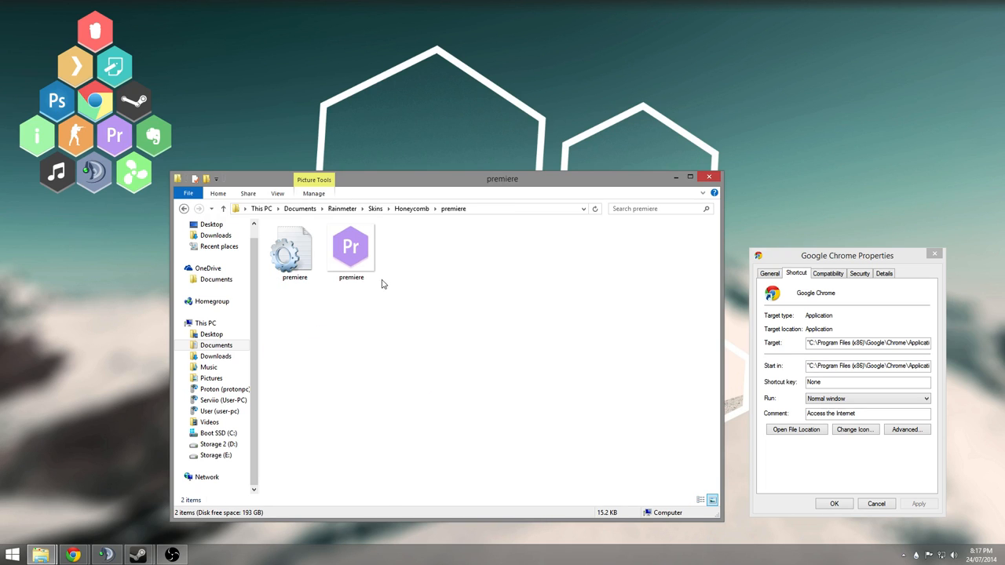
Step: Open the premiere config file from Honeycomb\premiere in an editor
right_click(295, 247)
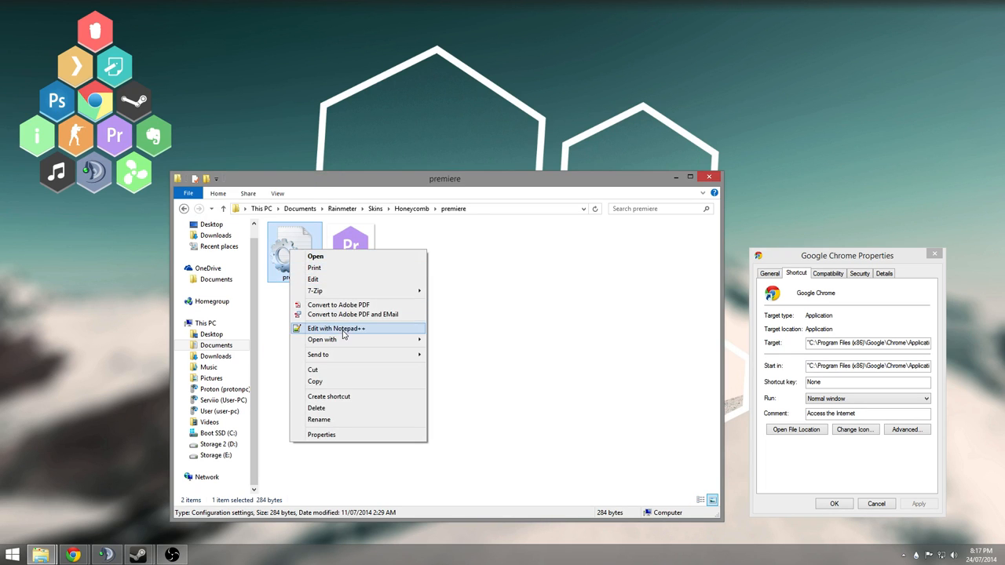
left_click(336, 328)
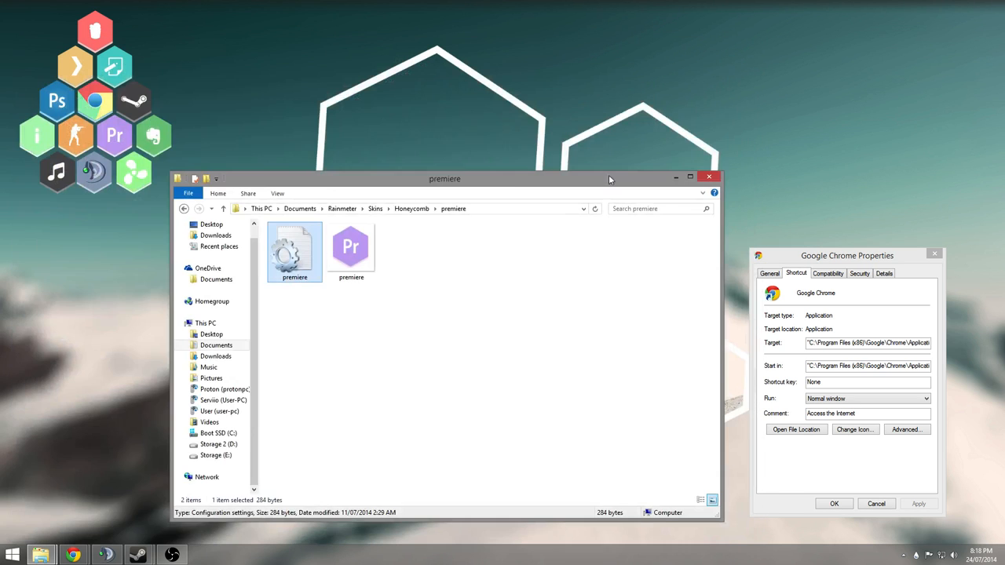
left_click(351, 247)
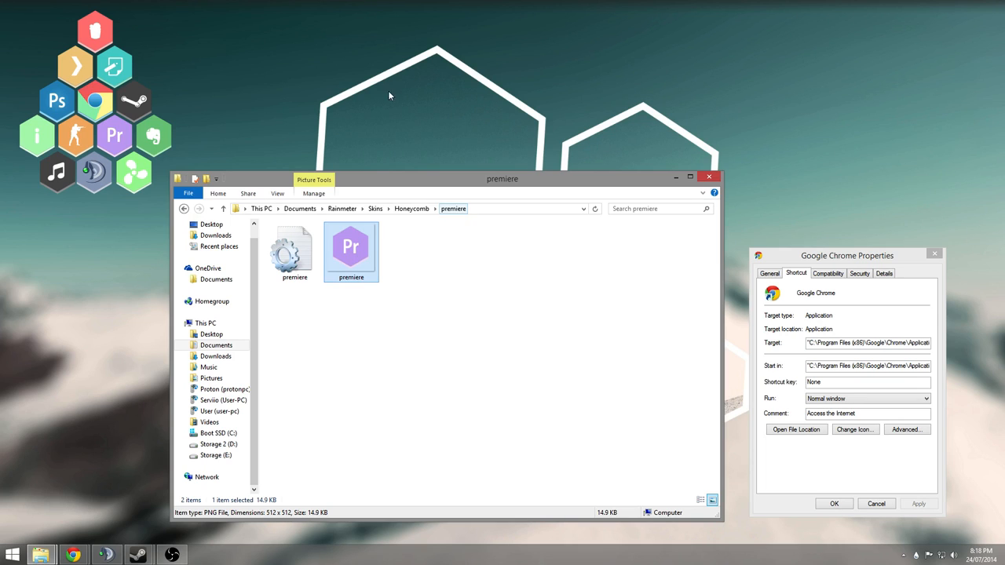
left_click(294, 248)
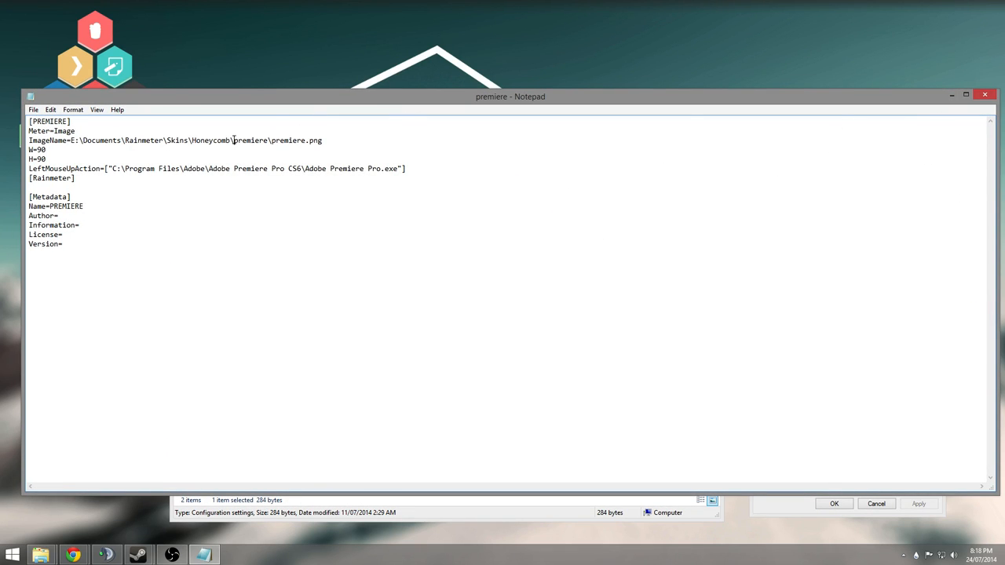
Step: Select 'premiere\premiere.png' in the ImageName line in Notepad
left_click_drag(234, 140, 322, 140)
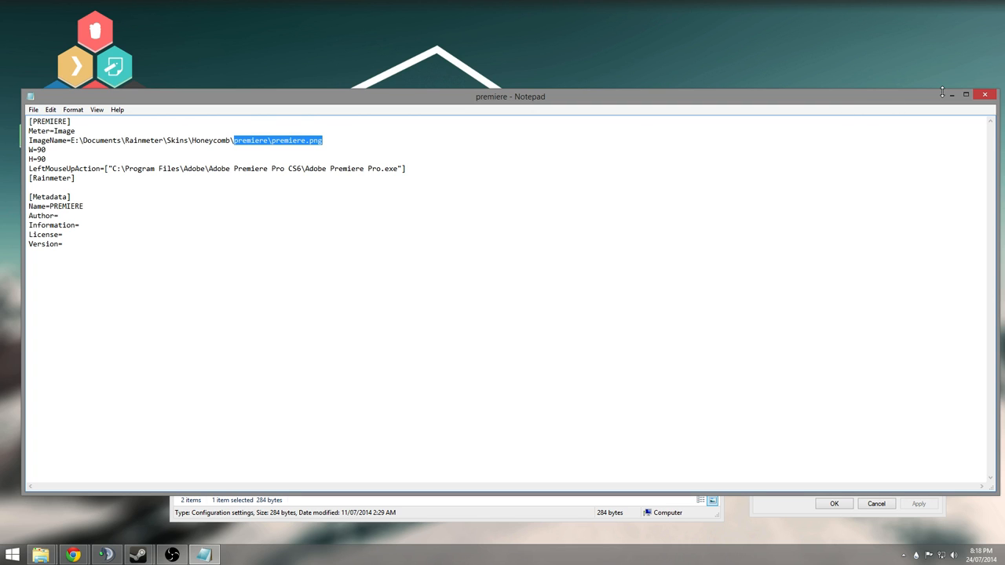